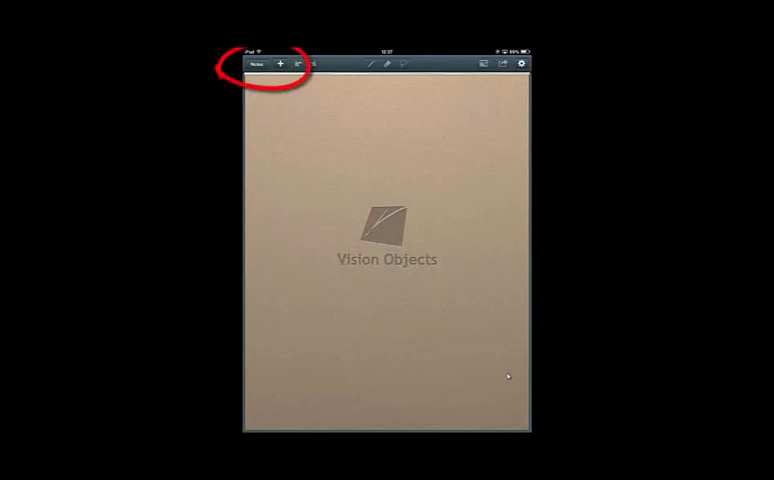
Try the pen and eraser tools on the blank lined memo and bring up the app settings
{"action": "left_click", "coordinate": [284, 64]}
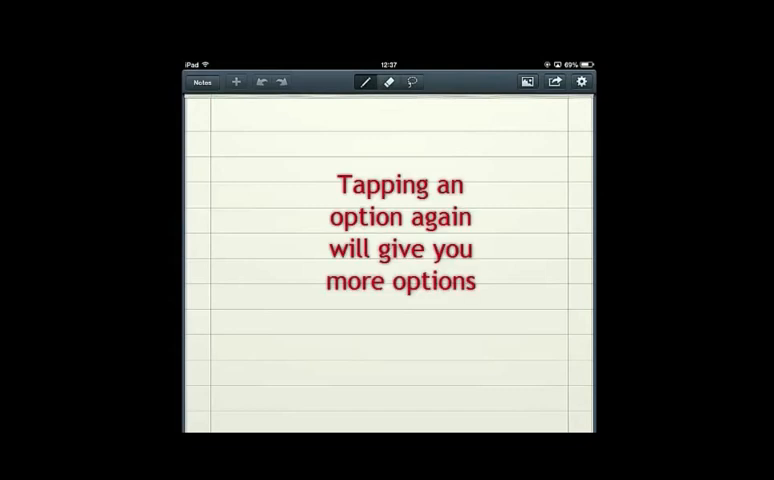
{"action": "left_click", "coordinate": [360, 84]}
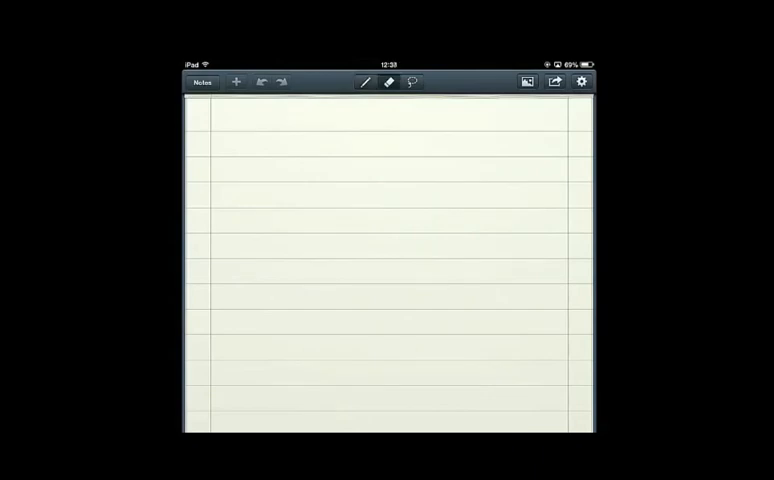
{"action": "left_click", "coordinate": [388, 82]}
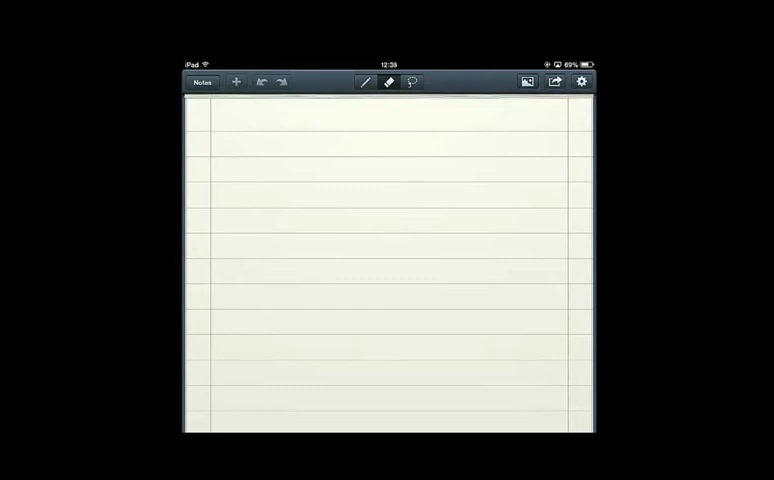
{"action": "left_click", "coordinate": [580, 82]}
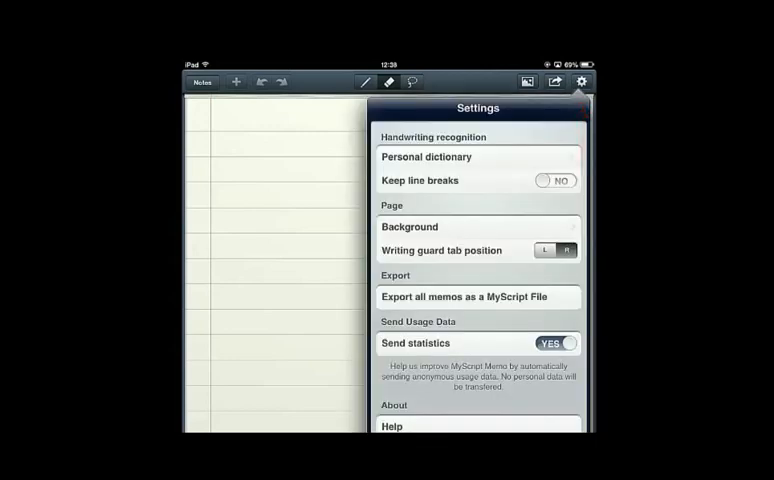
Visit the personal dictionary, then set the page background to yellow lined paper and leave Settings
{"action": "left_click", "coordinate": [426, 156]}
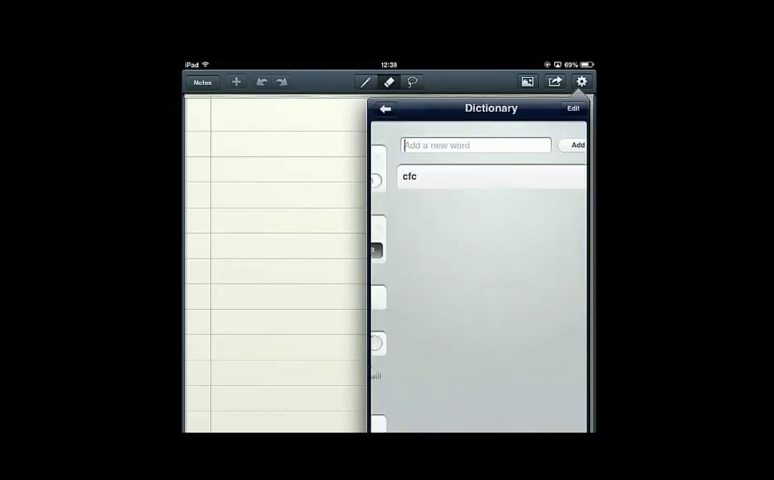
{"action": "left_click", "coordinate": [384, 108]}
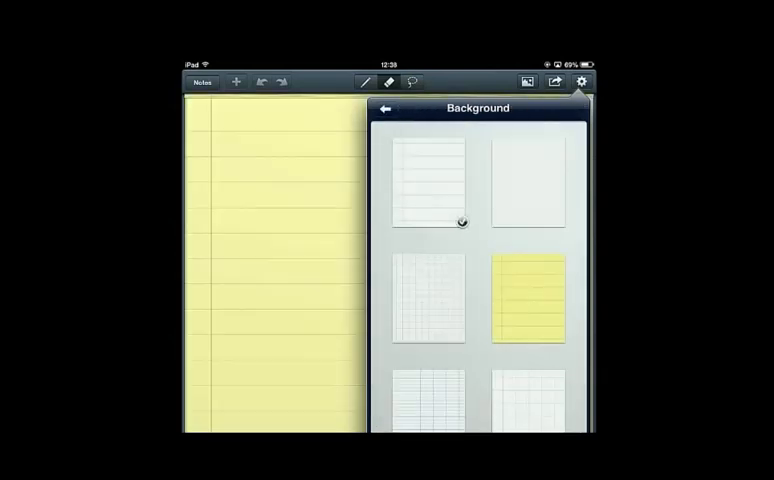
{"action": "left_click", "coordinate": [430, 300]}
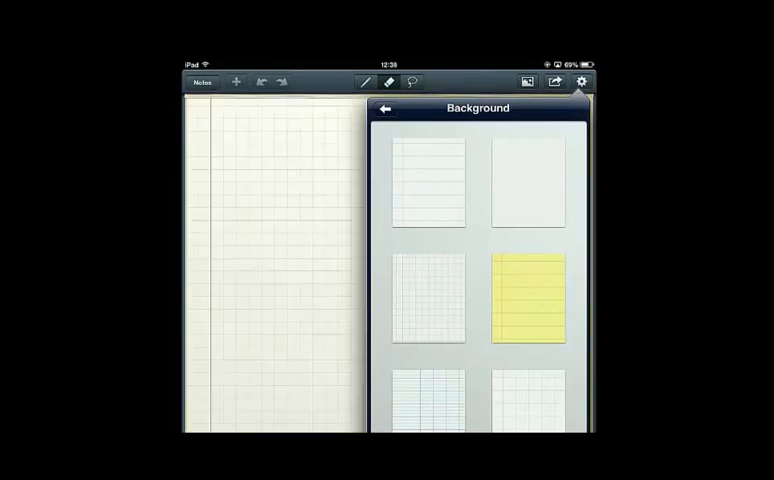
{"action": "left_click", "coordinate": [528, 302]}
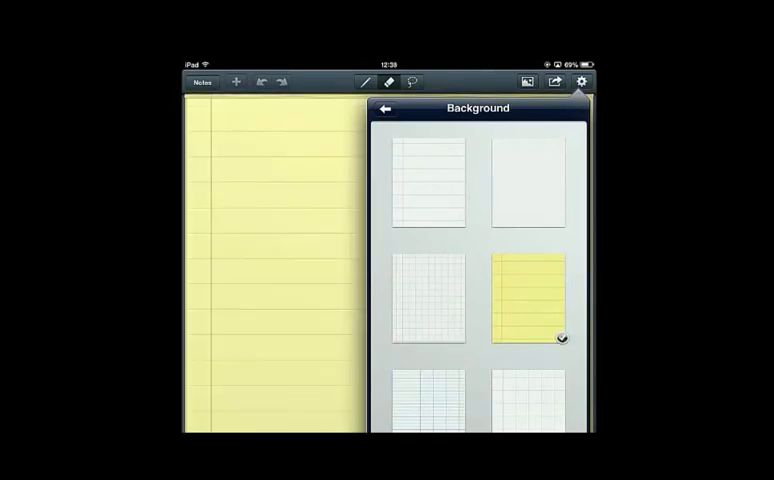
{"action": "left_click", "coordinate": [384, 108]}
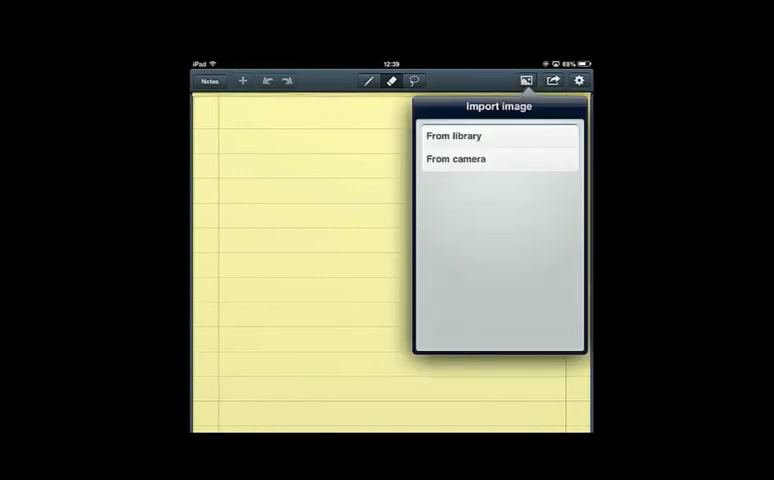
{"action": "left_click", "coordinate": [520, 80]}
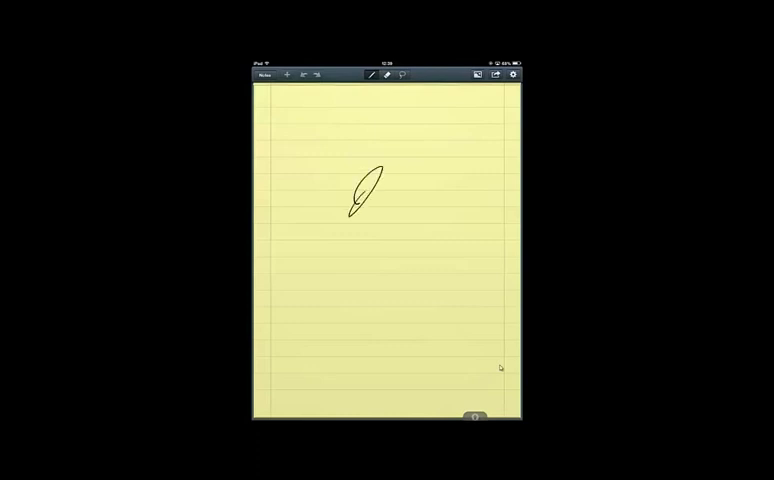
Handwrite 'hello Welcome' in the magnified writing zone and bring up the page export choices
{"action": "left_click_drag", "start_coordinate": [376, 170], "coordinate": [368, 230]}
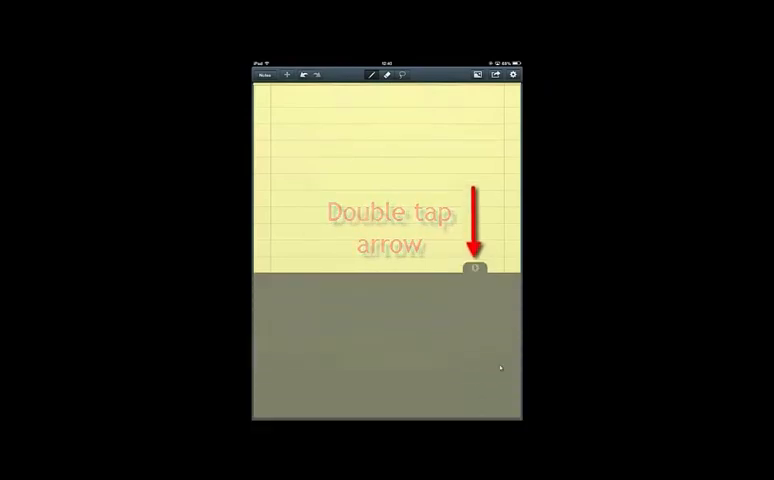
{"action": "double_click", "coordinate": [474, 268]}
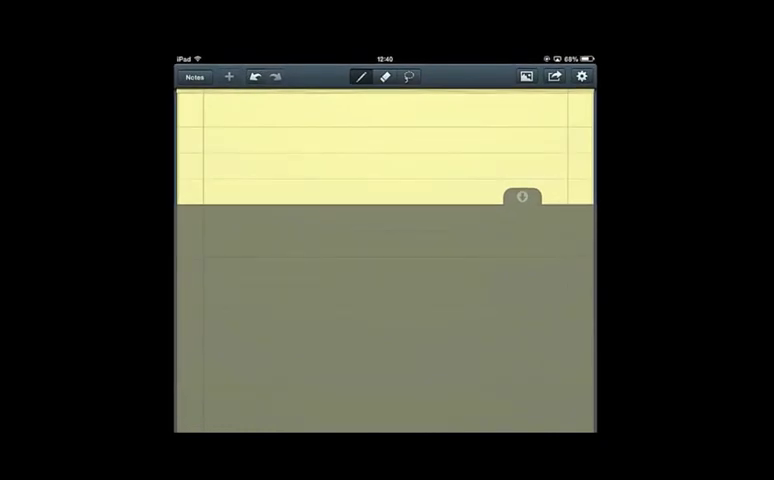
{"action": "left_click_drag", "start_coordinate": [216, 140], "coordinate": [270, 140]}
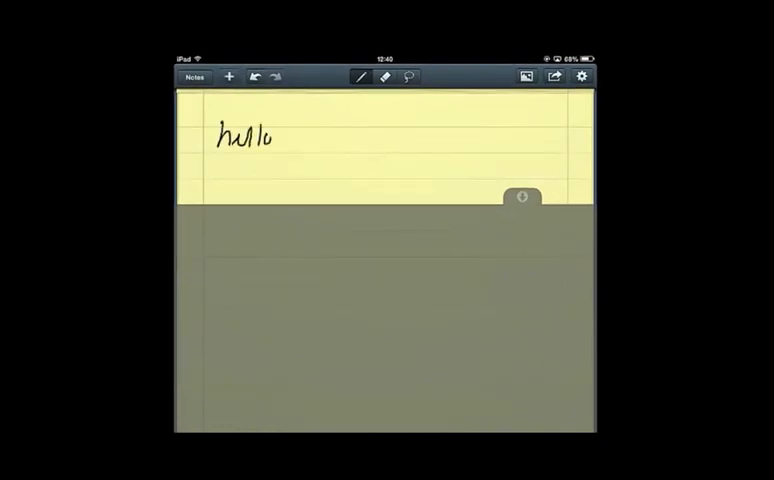
{"action": "left_click_drag", "start_coordinate": [296, 136], "coordinate": [340, 150]}
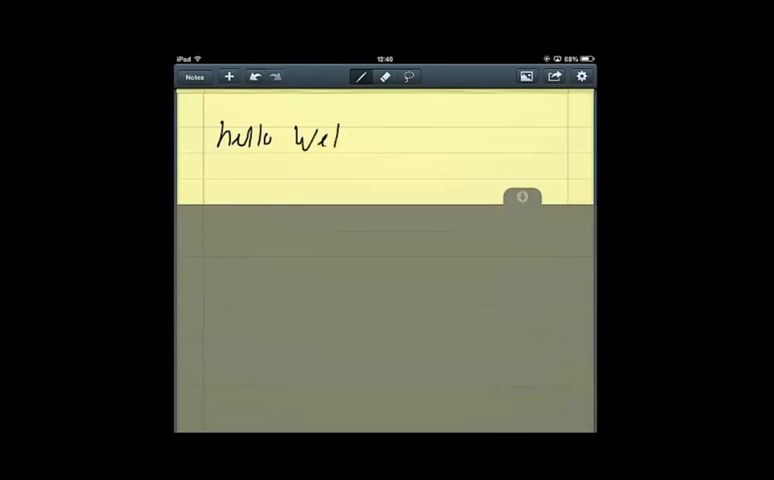
{"action": "left_click_drag", "start_coordinate": [340, 136], "coordinate": [406, 140]}
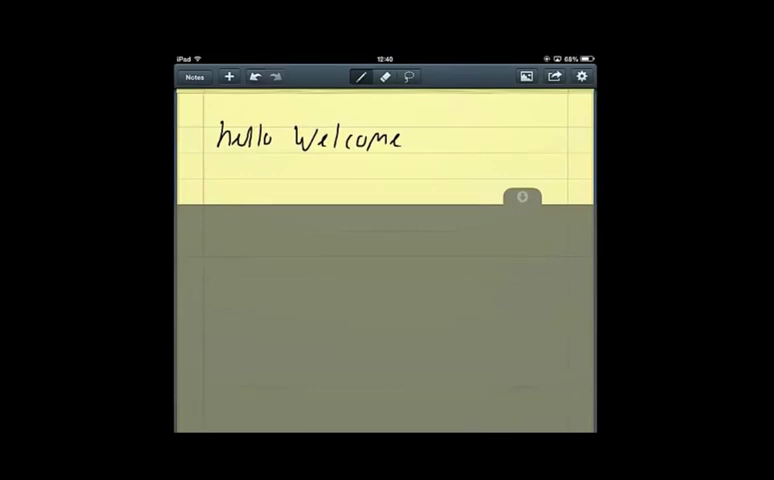
{"action": "left_click", "coordinate": [552, 76]}
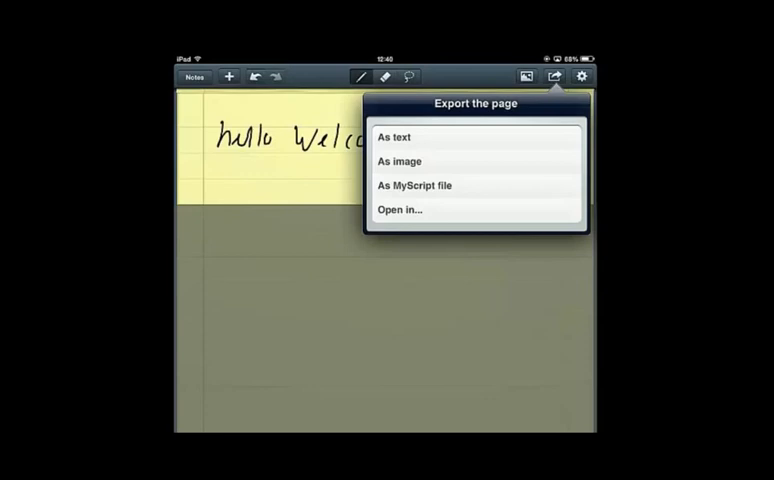
Export the page as text, review the recognised 'hello Welcome', and return to the memo
{"action": "left_click", "coordinate": [396, 136]}
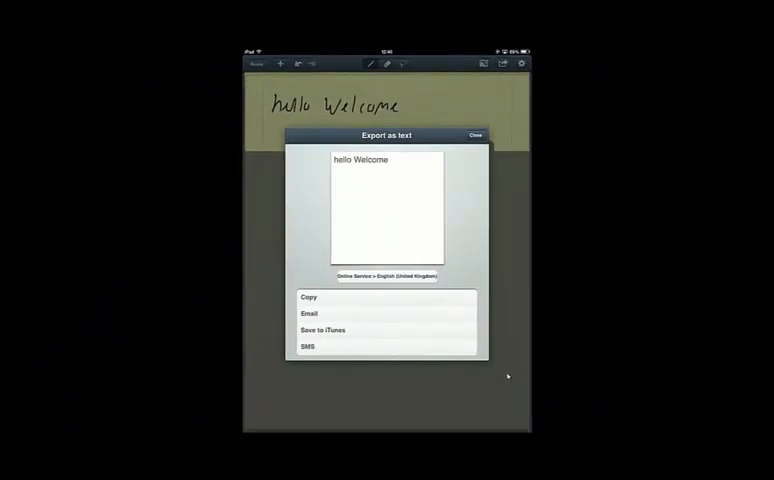
{"action": "left_click", "coordinate": [312, 312]}
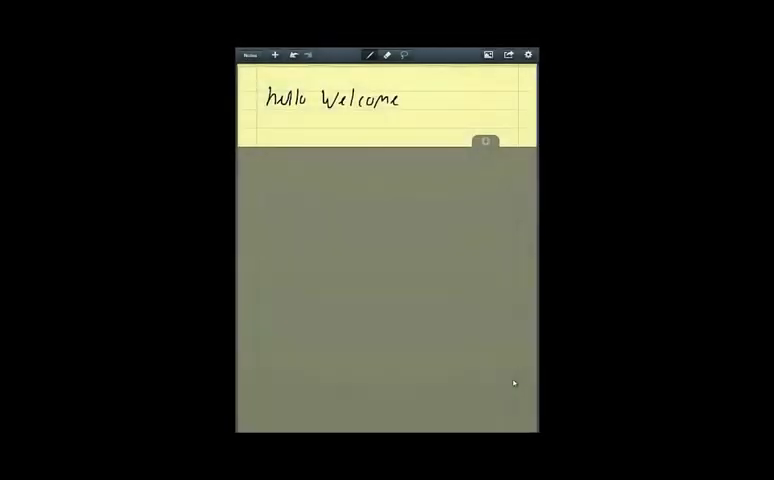
{"action": "left_click", "coordinate": [508, 54]}
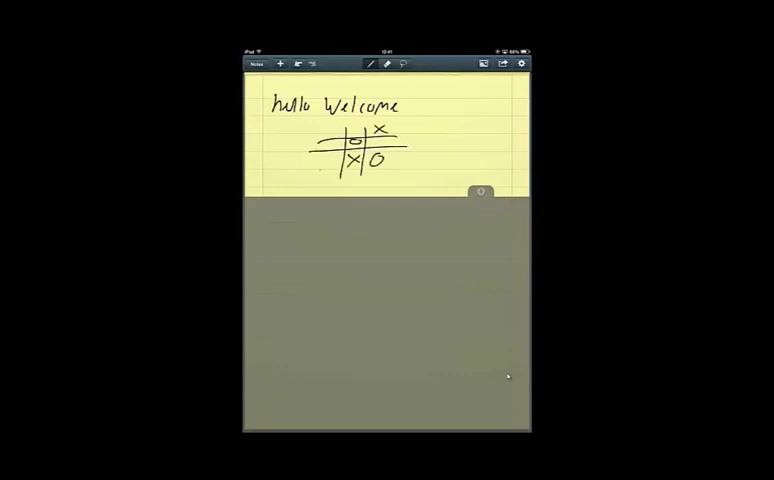
Write '+2²+' beside the noughts-and-crosses grid and bring up the page export choices
{"action": "left_click_drag", "start_coordinate": [324, 170], "coordinate": [432, 150]}
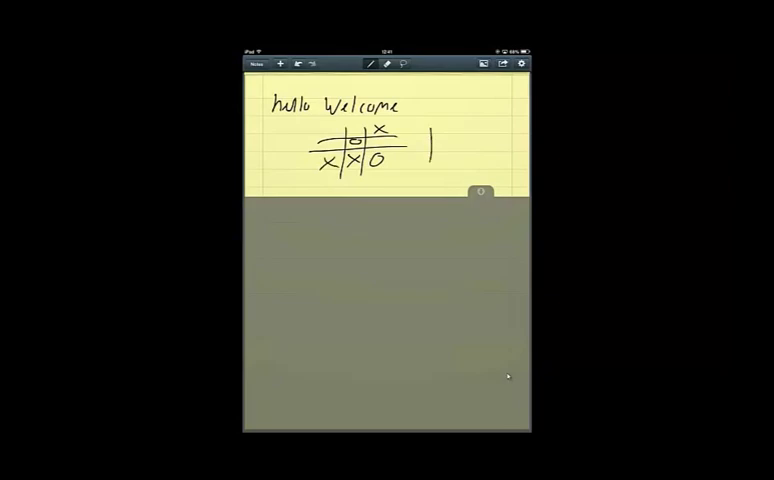
{"action": "left_click_drag", "start_coordinate": [416, 150], "coordinate": [464, 164]}
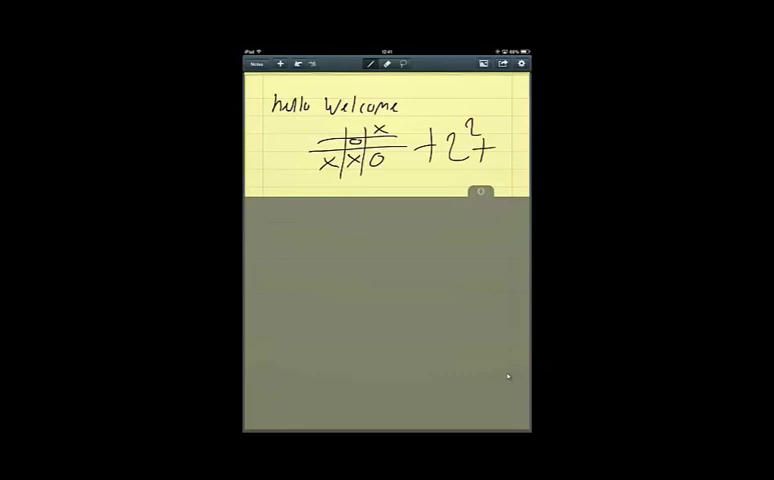
{"action": "left_click", "coordinate": [512, 64]}
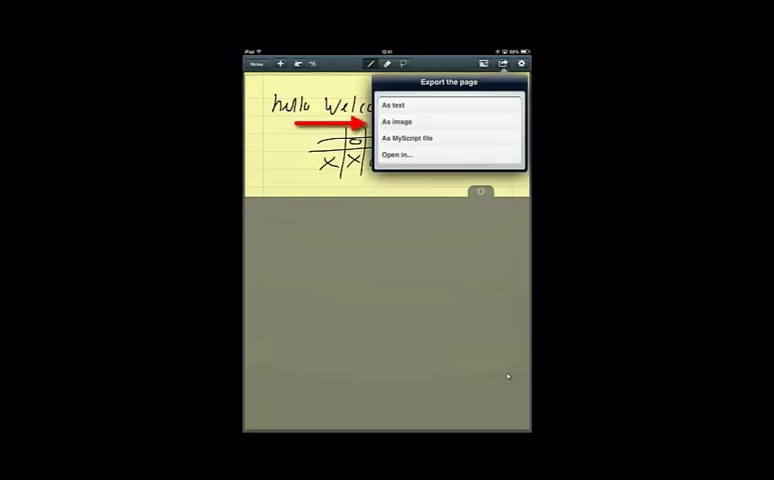
Export the page as an image with the paper background switched off, then return to the memo
{"action": "left_click", "coordinate": [396, 120]}
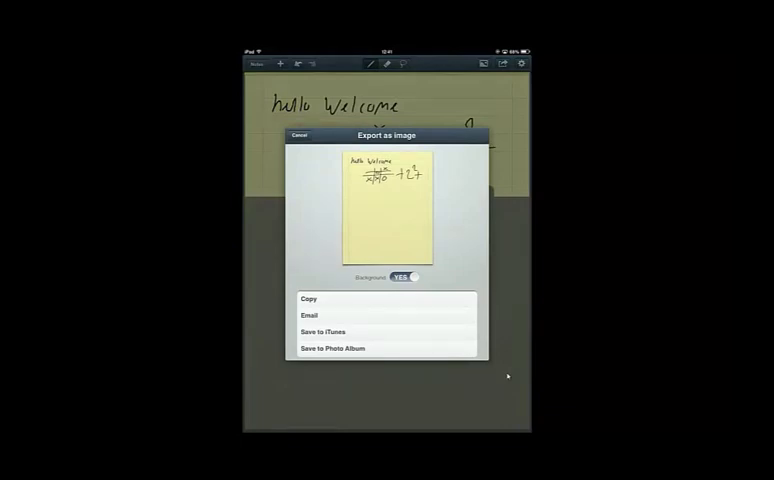
{"action": "left_click", "coordinate": [400, 278]}
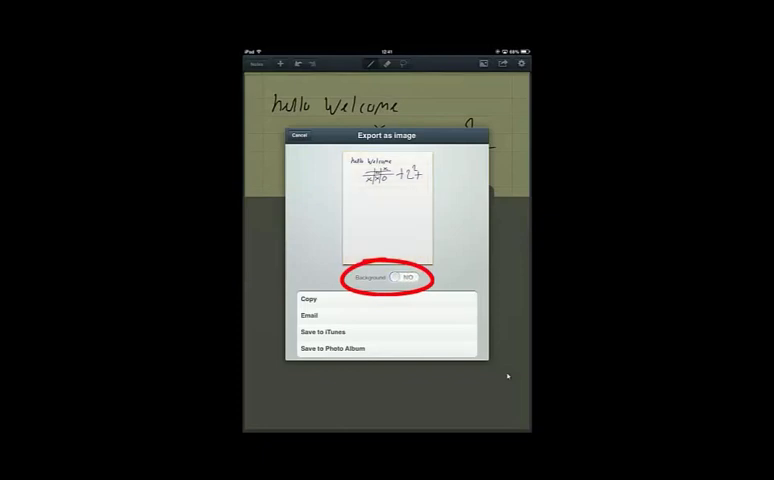
{"action": "left_click", "coordinate": [402, 280]}
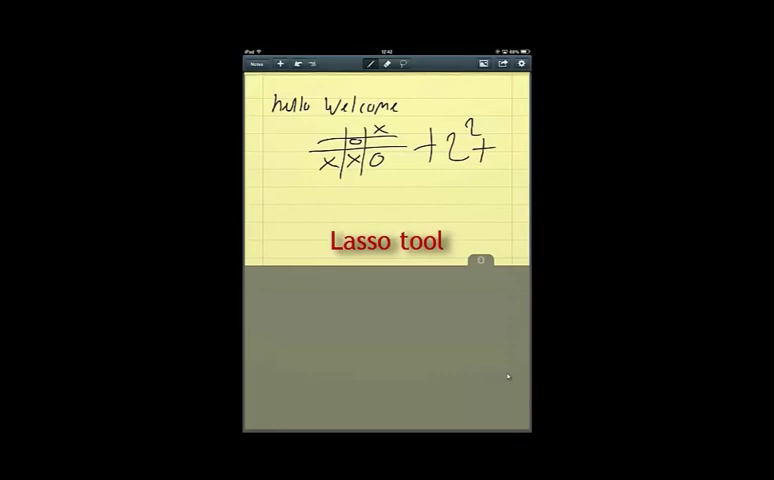
Lasso the noughts-and-crosses sketch with '+2²+' and export the selection as an image
{"action": "left_click", "coordinate": [402, 64]}
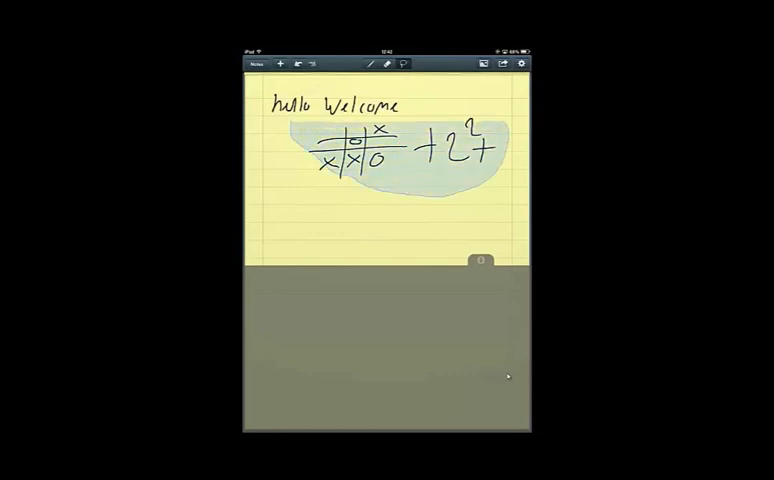
{"action": "left_click", "coordinate": [400, 150]}
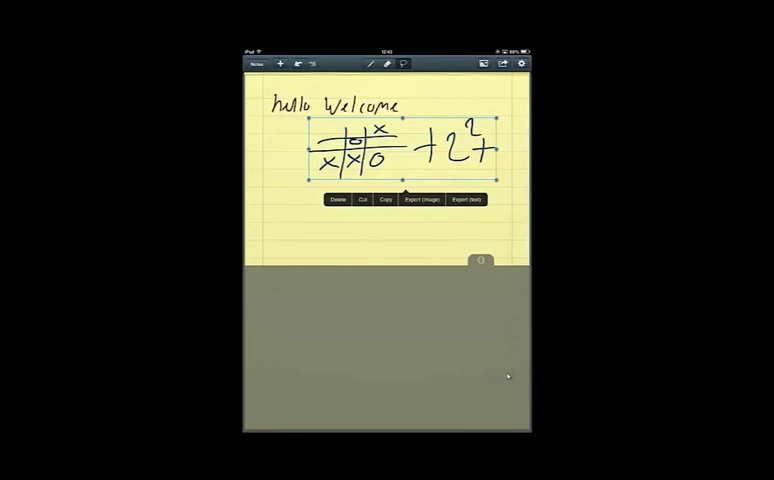
{"action": "left_click", "coordinate": [424, 198]}
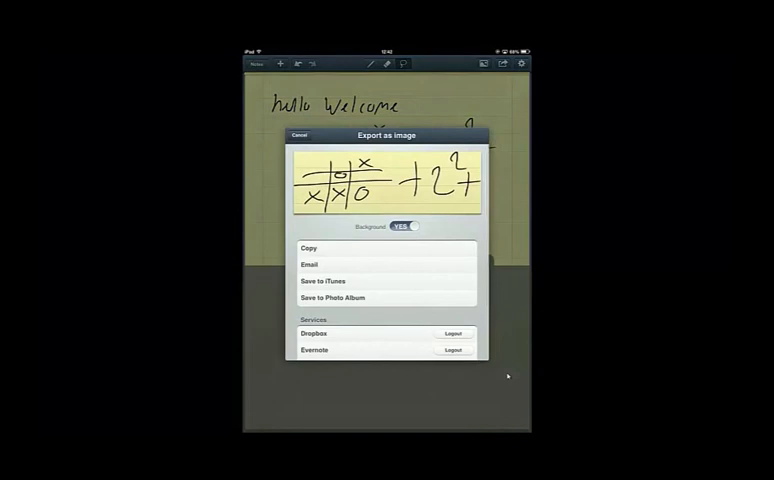
{"action": "left_click", "coordinate": [300, 136]}
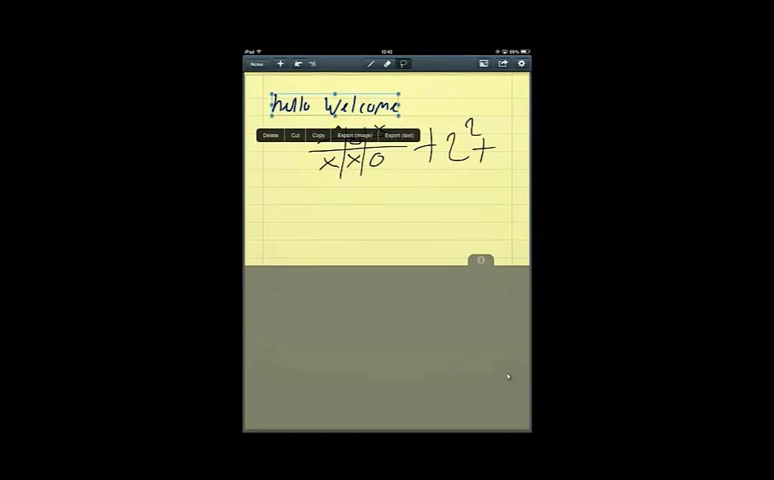
Export the lassoed 'hello Welcome' line as text and return to the memo
{"action": "left_click", "coordinate": [392, 136]}
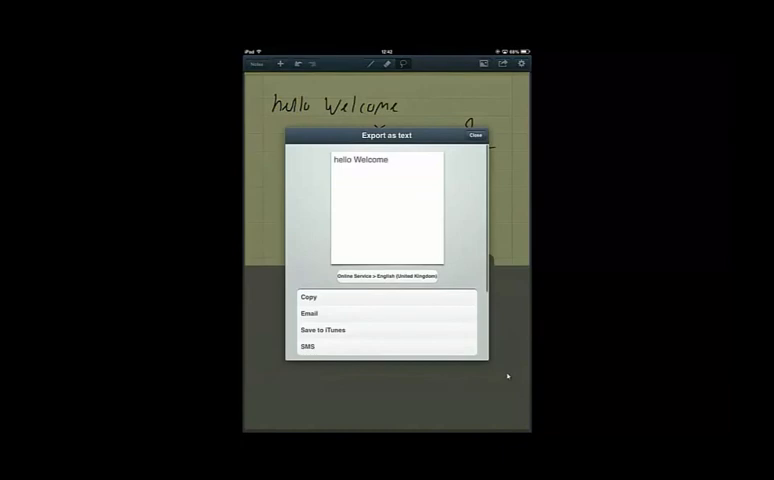
{"action": "left_click", "coordinate": [476, 136]}
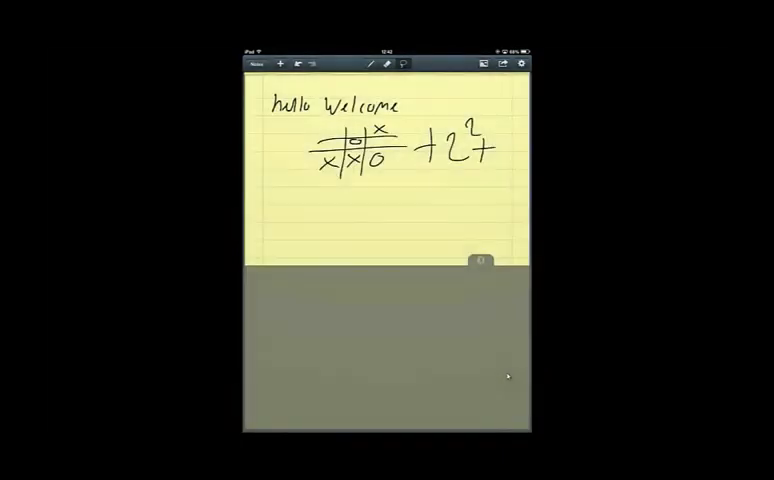